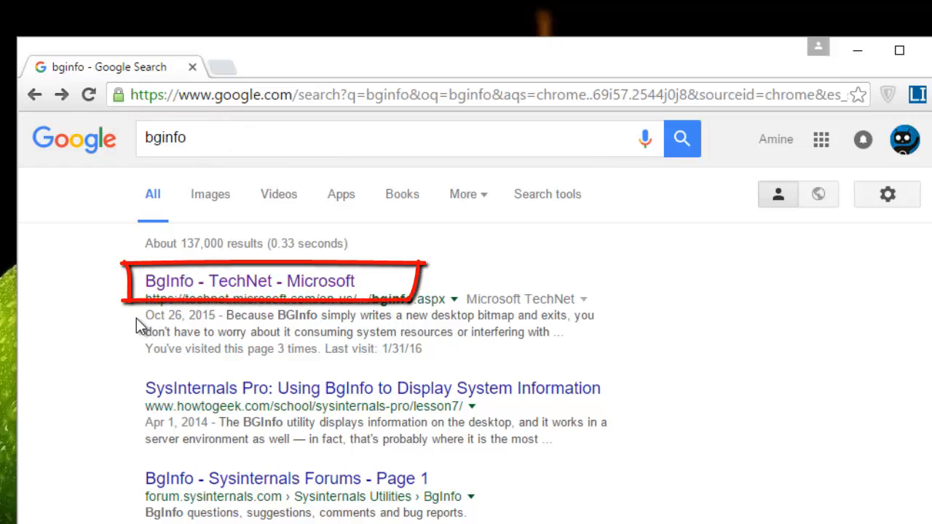
mouse_move(171, 295)
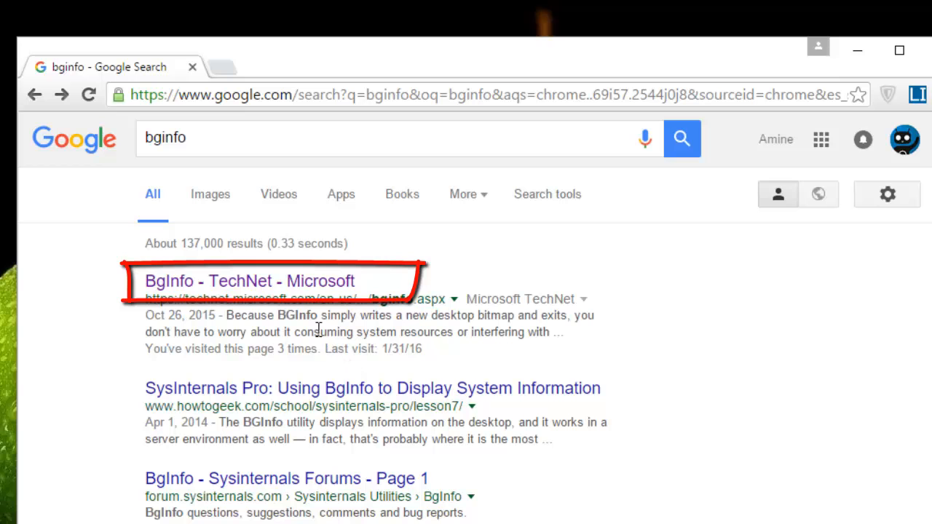
Open the 'BgInfo - TechNet - Microsoft' result from the bginfo Google search
left_click(249, 281)
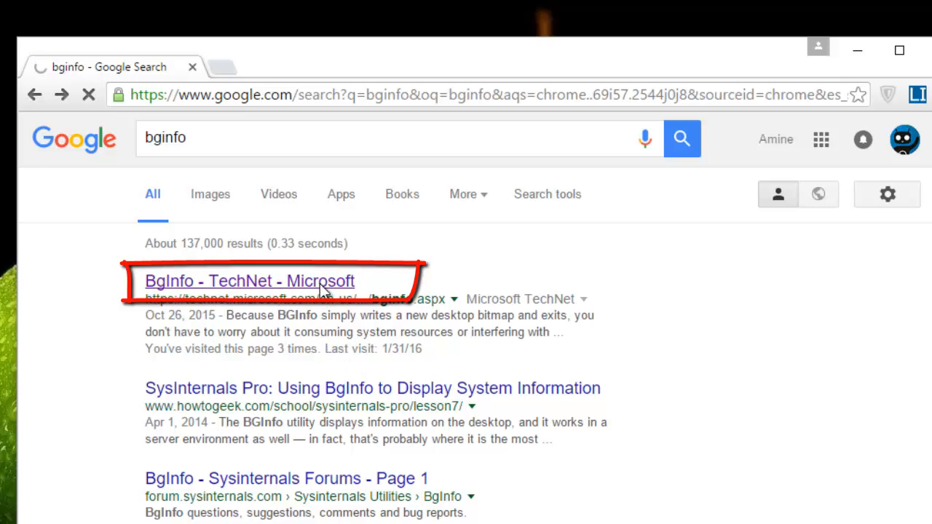
left_click(249, 280)
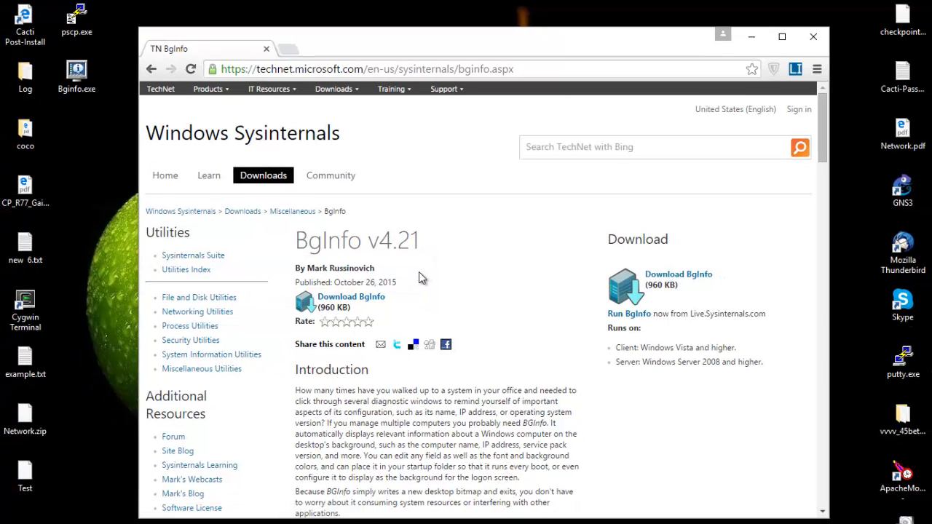
mouse_move(384, 313)
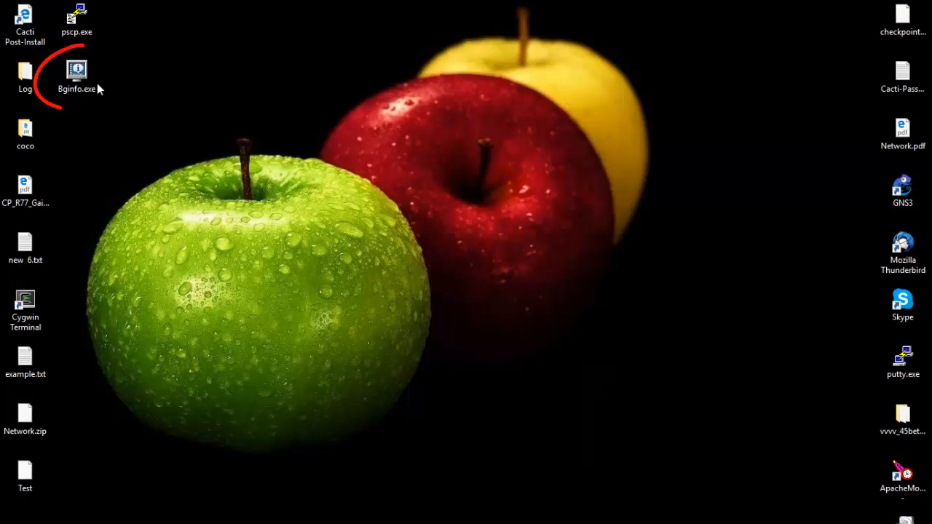
Launch Bginfo.exe from the desktop to show the default field configuration
double_click(75, 70)
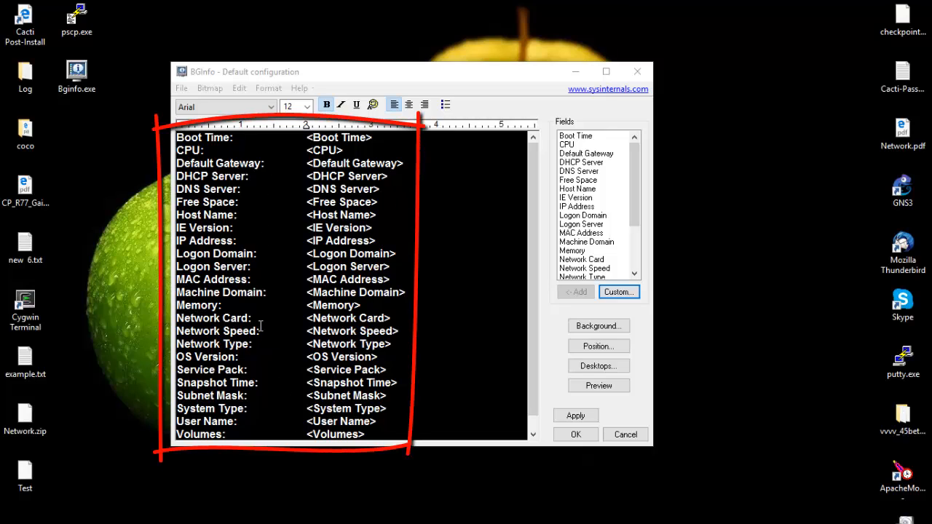
mouse_move(408, 311)
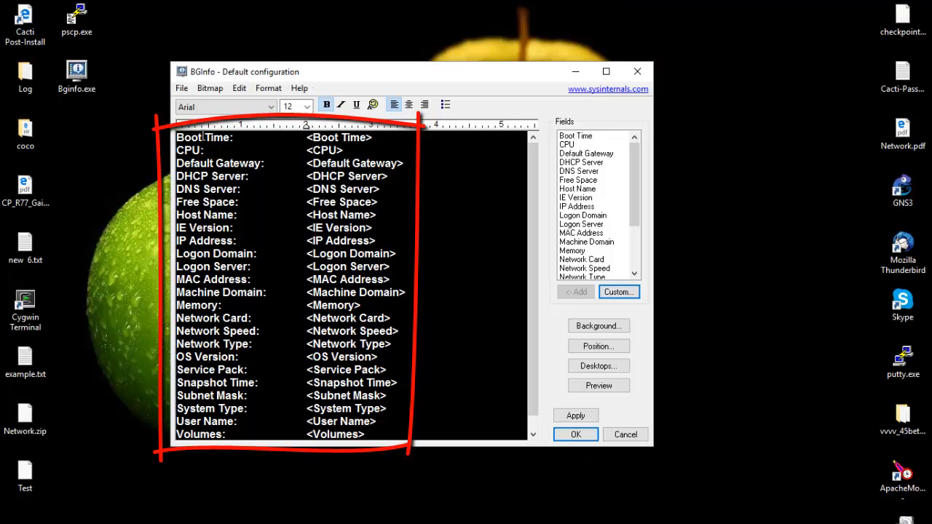
Remove the Boot Time line from the BgInfo display text
left_click(204, 137)
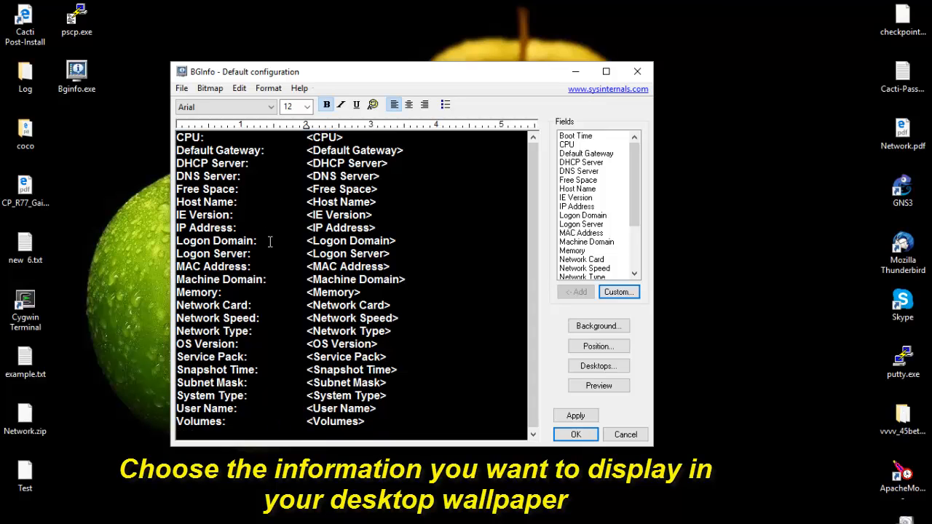
mouse_move(285, 222)
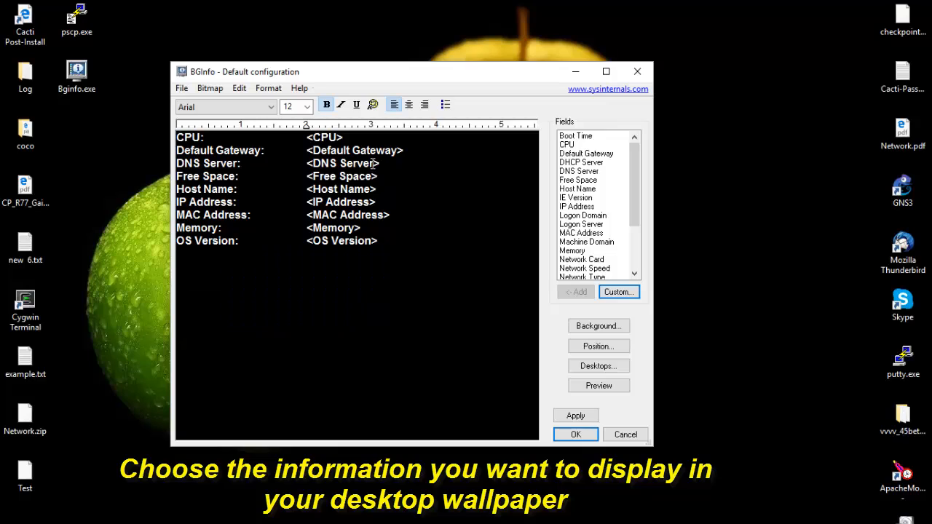
mouse_move(412, 147)
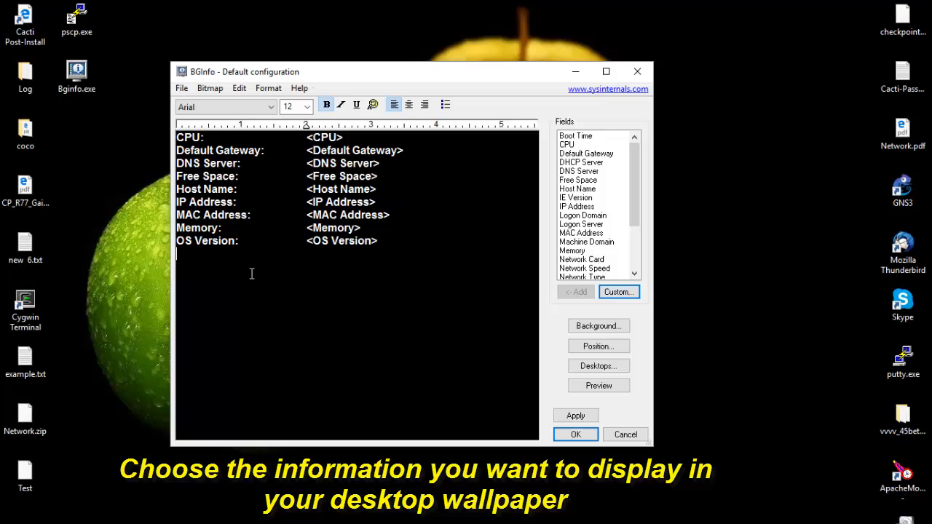
mouse_move(485, 293)
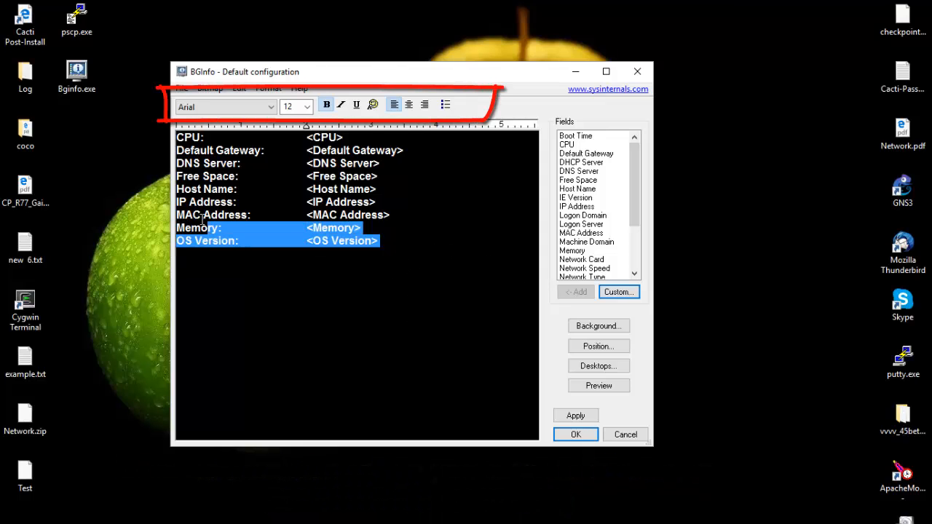
Select all the field text and make it bold and italic
key("ctrl+a")
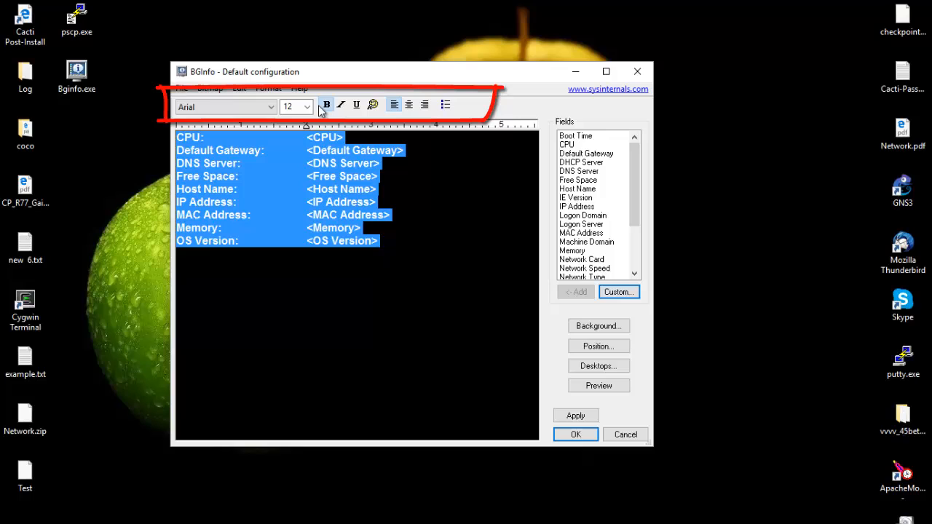
left_click(270, 107)
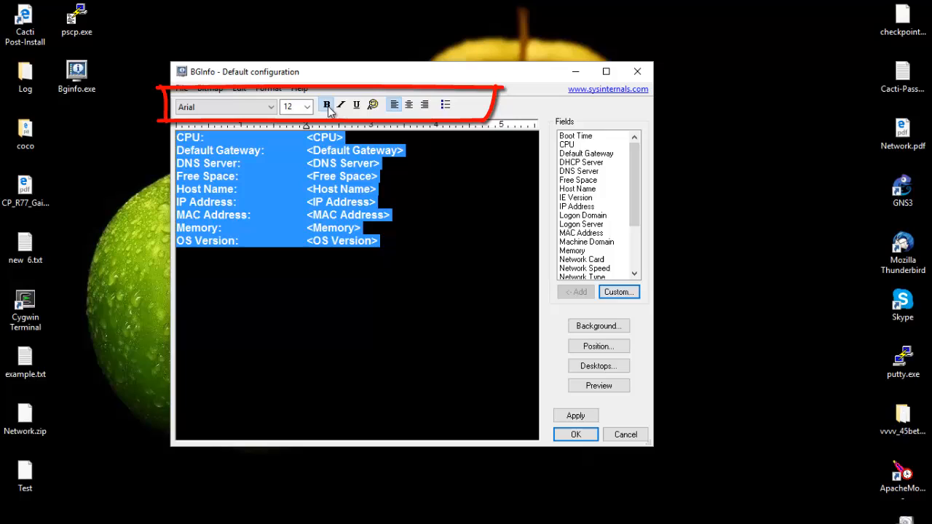
left_click(326, 104)
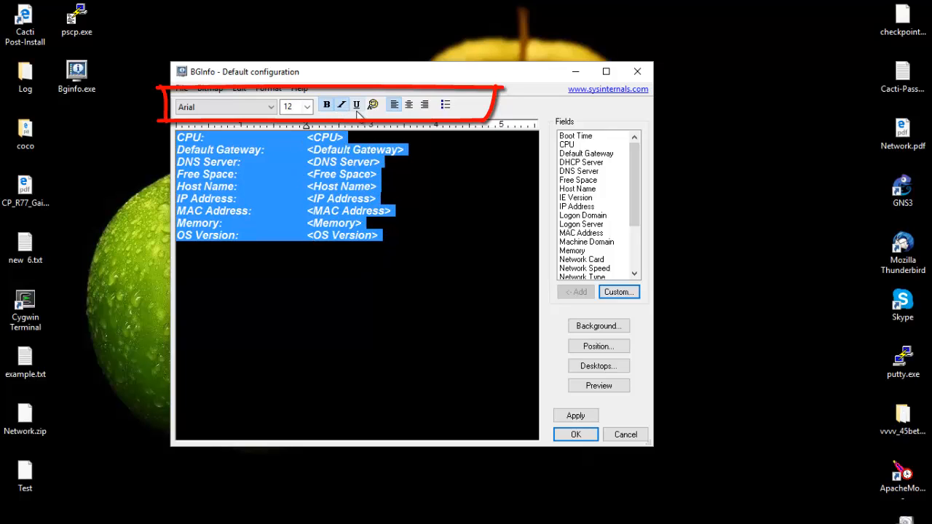
Set the text colour to red through More Colors
left_click(373, 104)
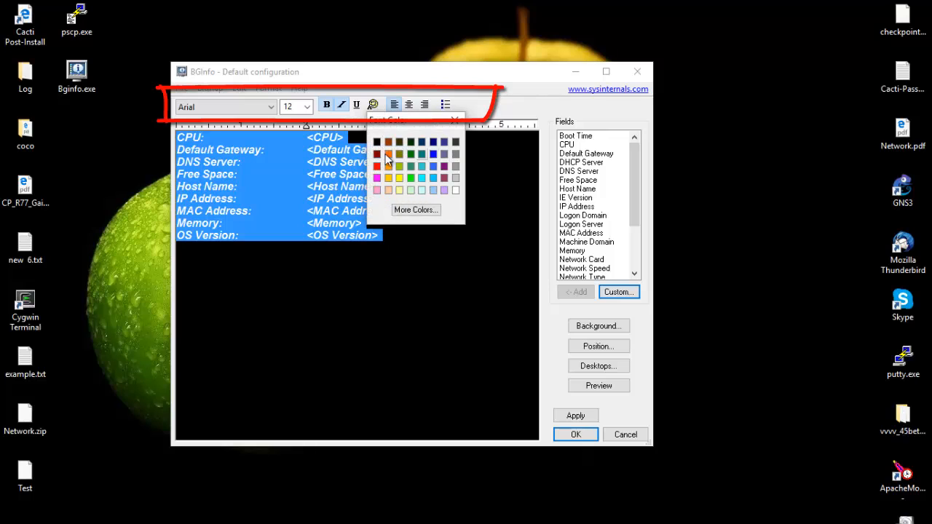
left_click(416, 209)
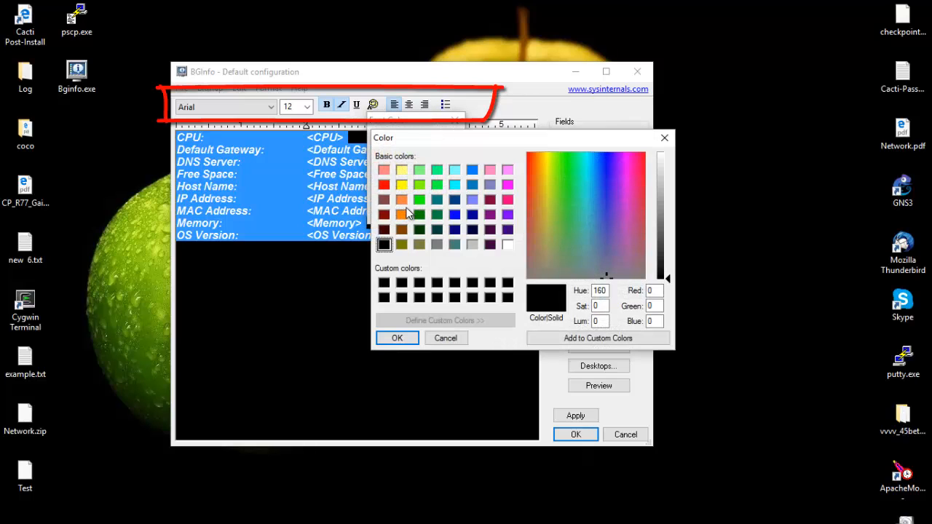
left_click(384, 185)
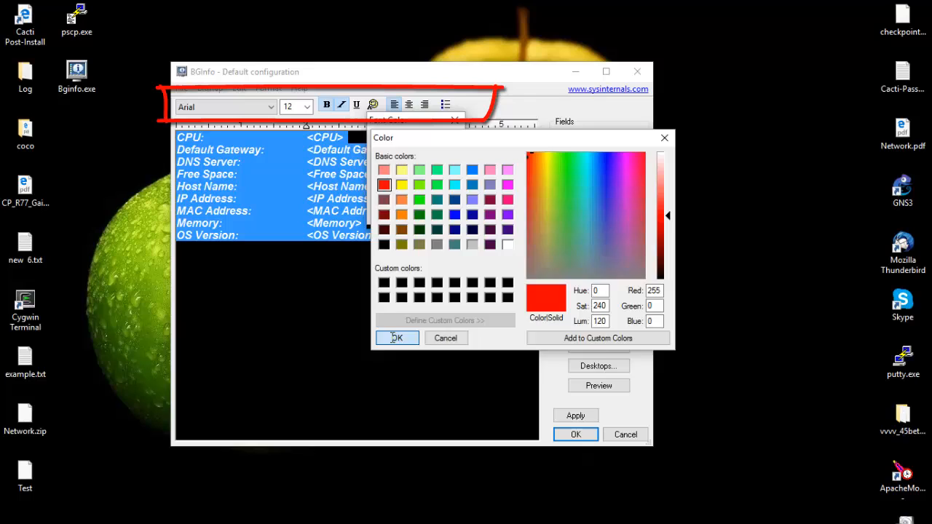
left_click(396, 338)
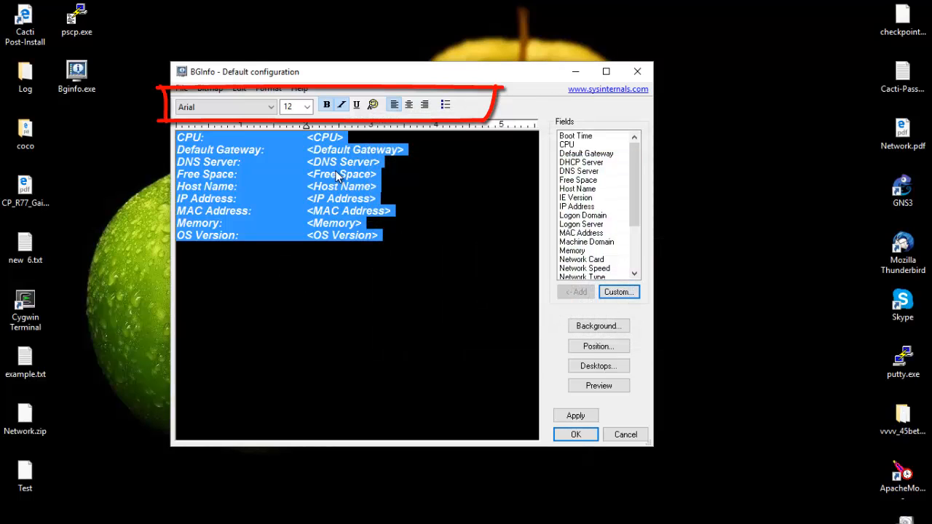
mouse_move(351, 219)
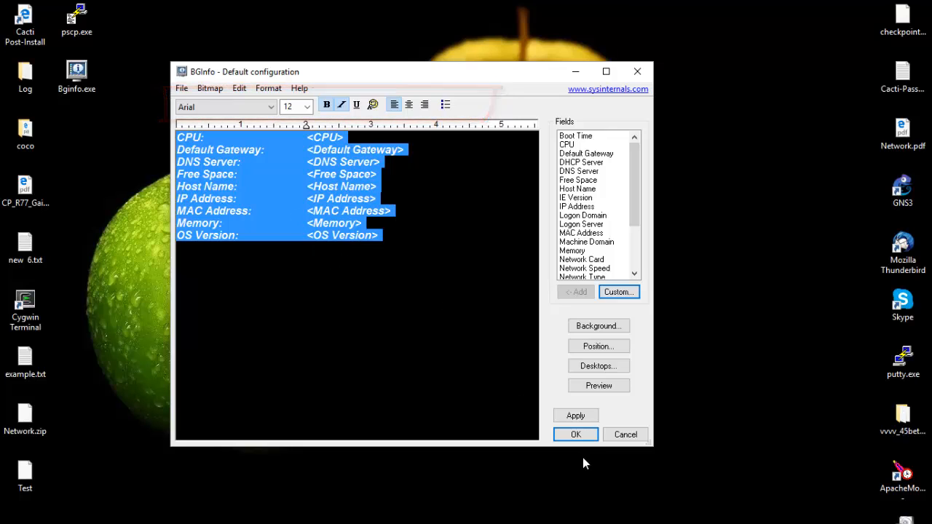
Confirm the BgInfo configuration with OK to write the fields onto the wallpaper
left_click(575, 434)
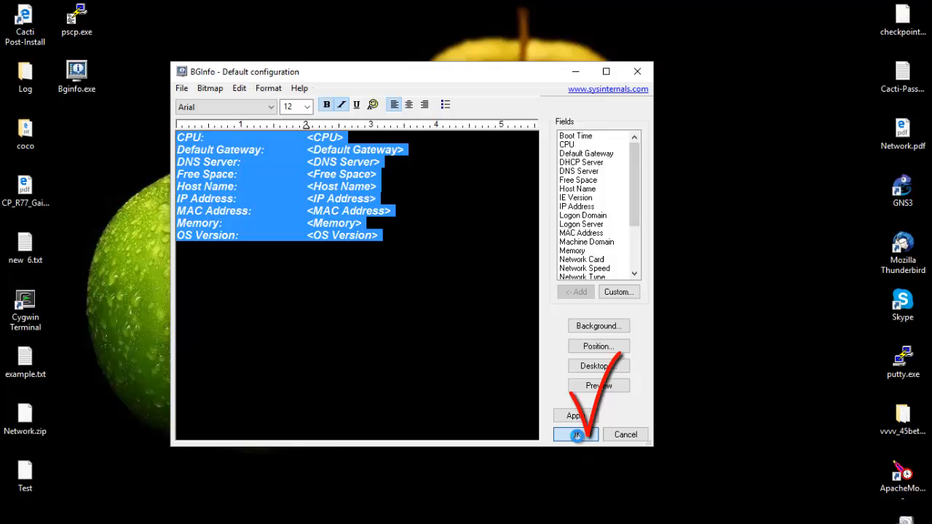
left_click(575, 434)
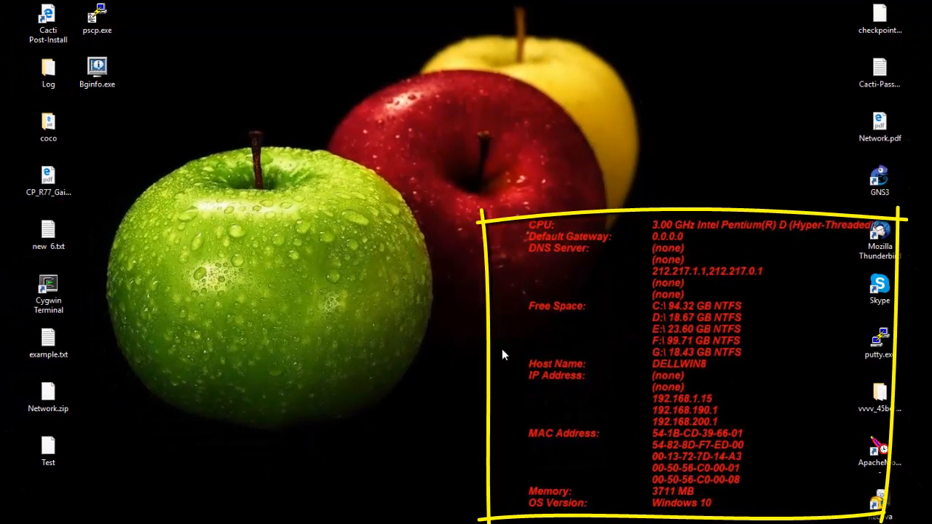
mouse_move(284, 403)
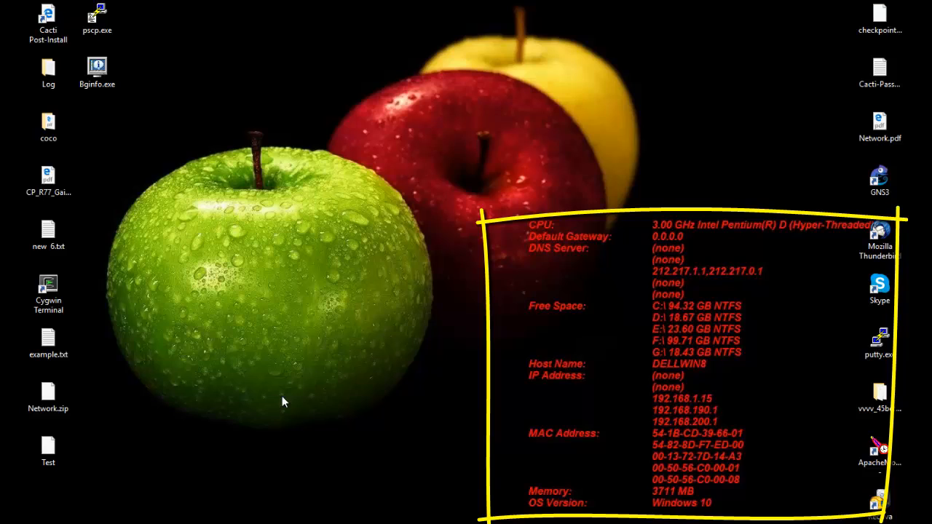
mouse_move(604, 229)
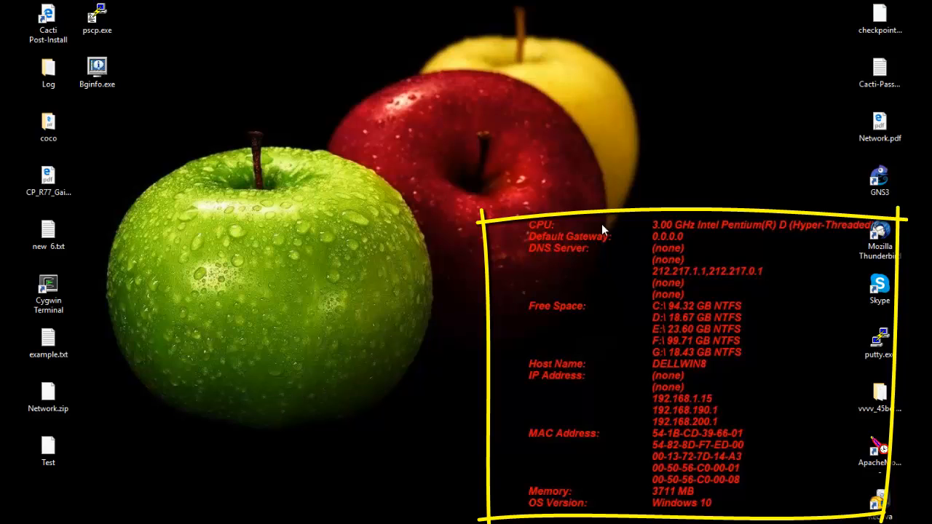
mouse_move(719, 241)
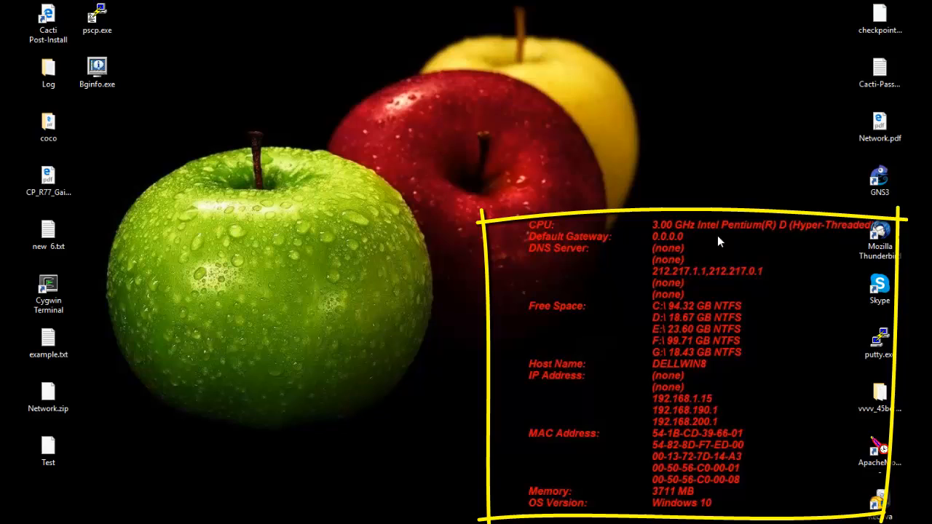
mouse_move(701, 235)
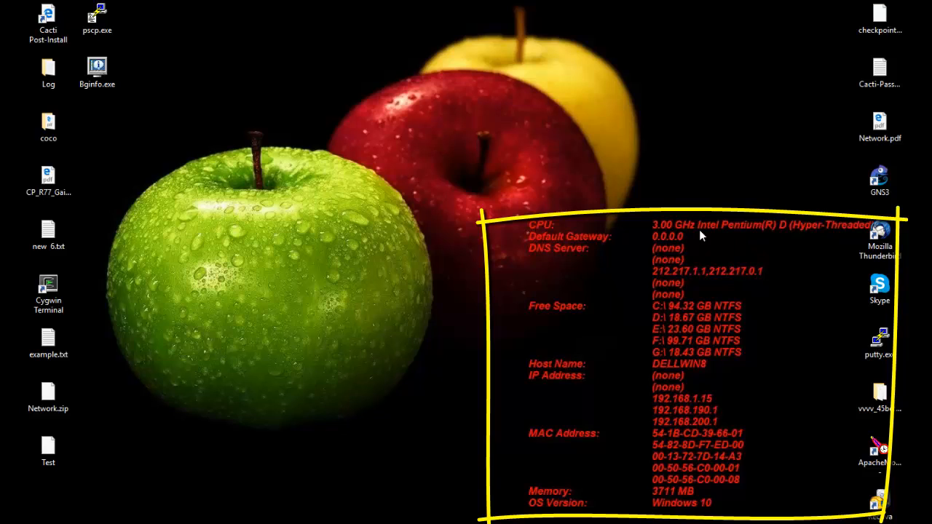
mouse_move(735, 259)
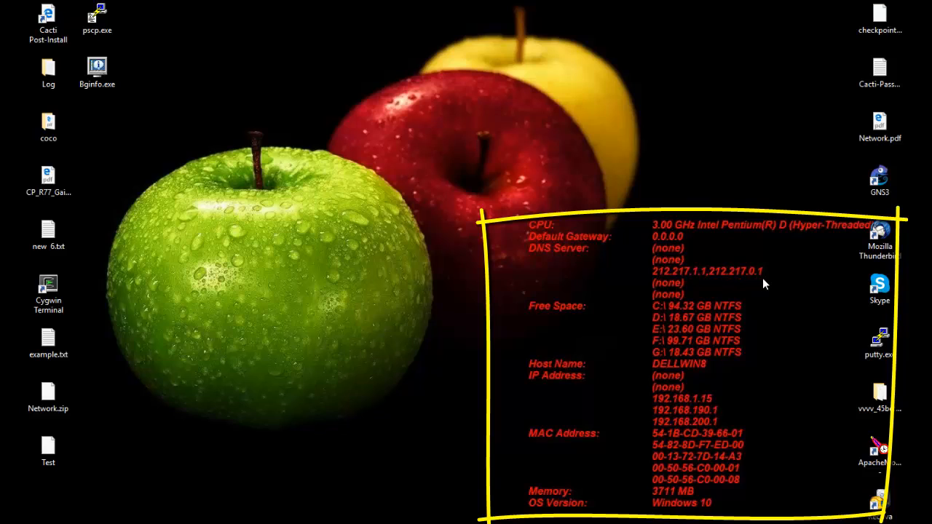
mouse_move(728, 323)
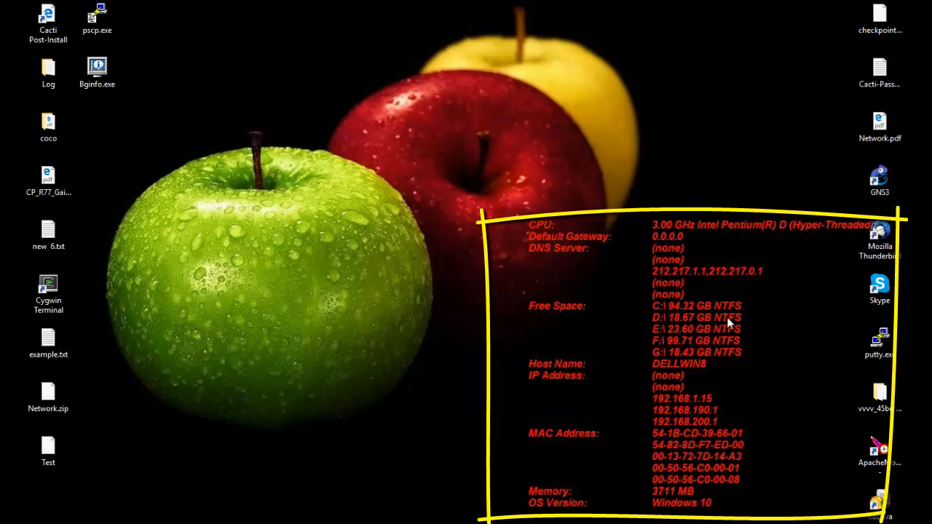
mouse_move(730, 361)
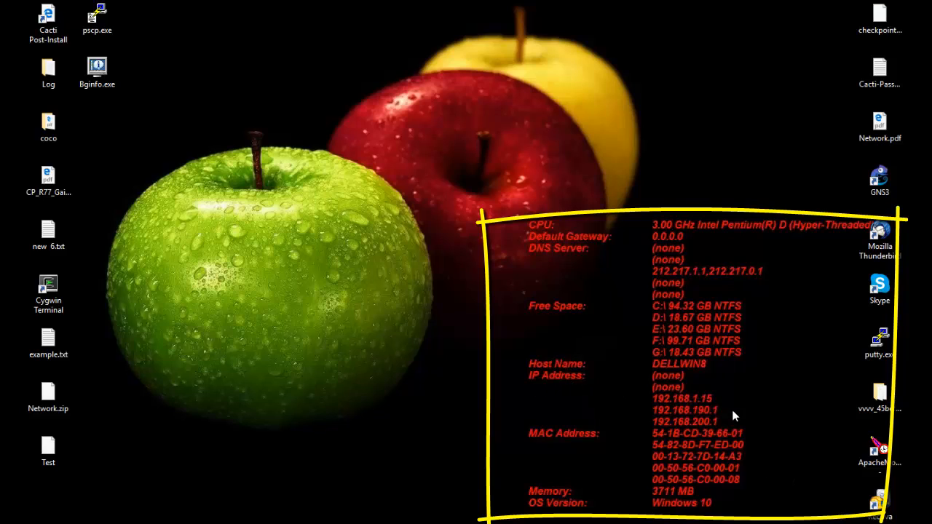
mouse_move(710, 496)
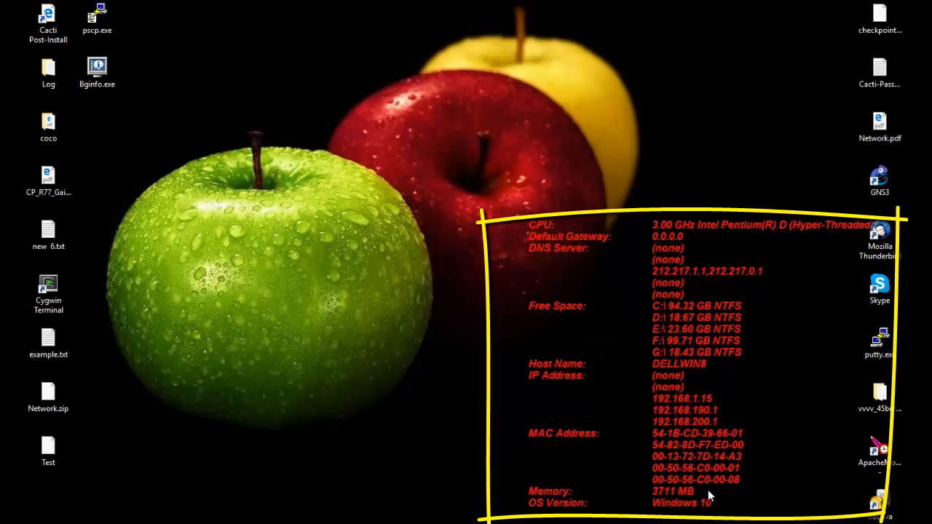
mouse_move(703, 501)
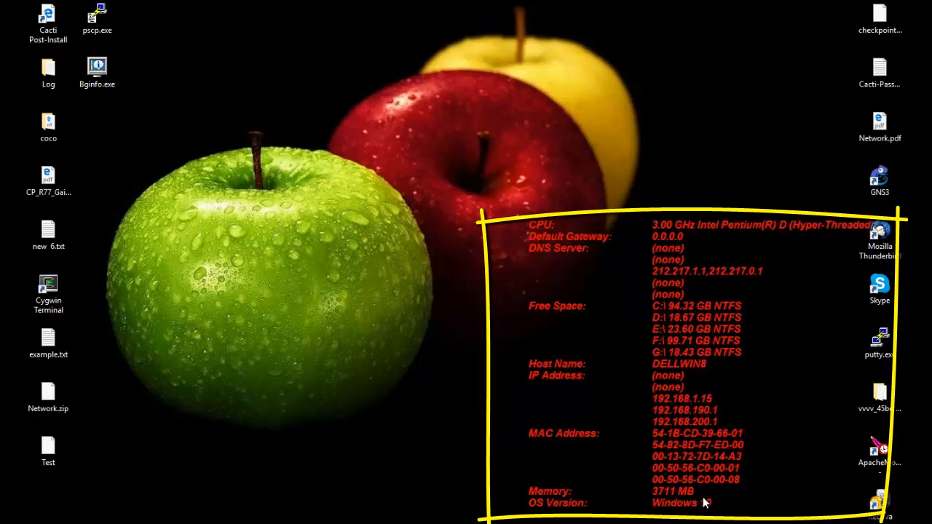
mouse_move(622, 520)
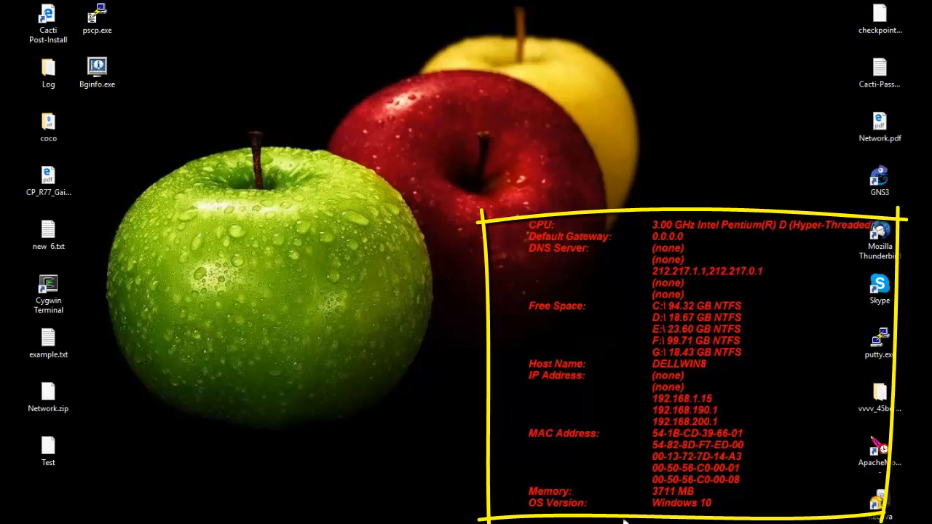